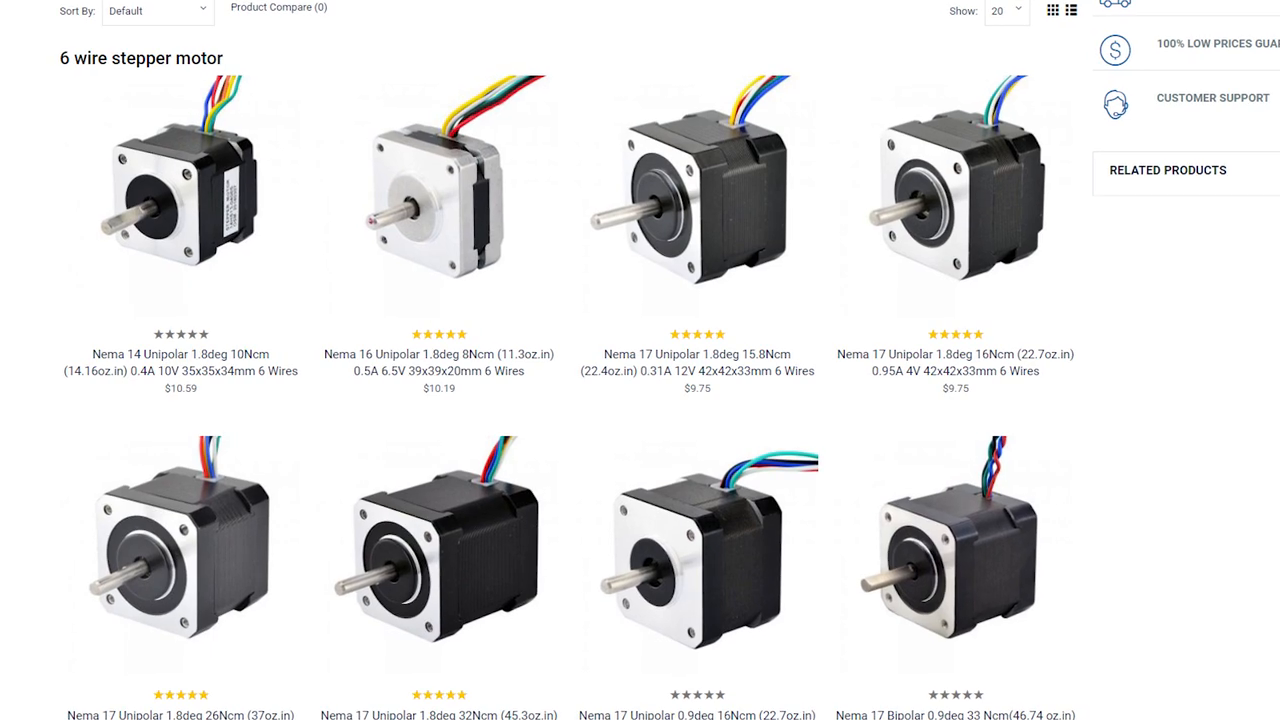
pyautogui.scroll(-3)
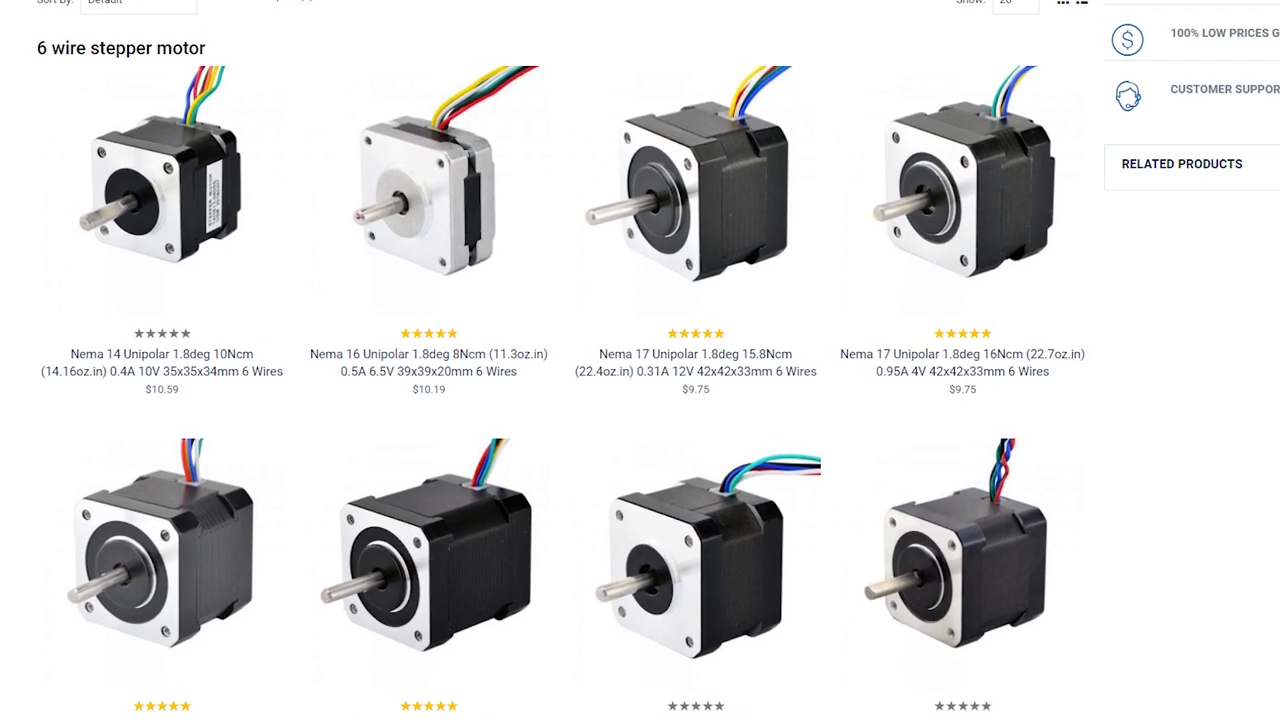